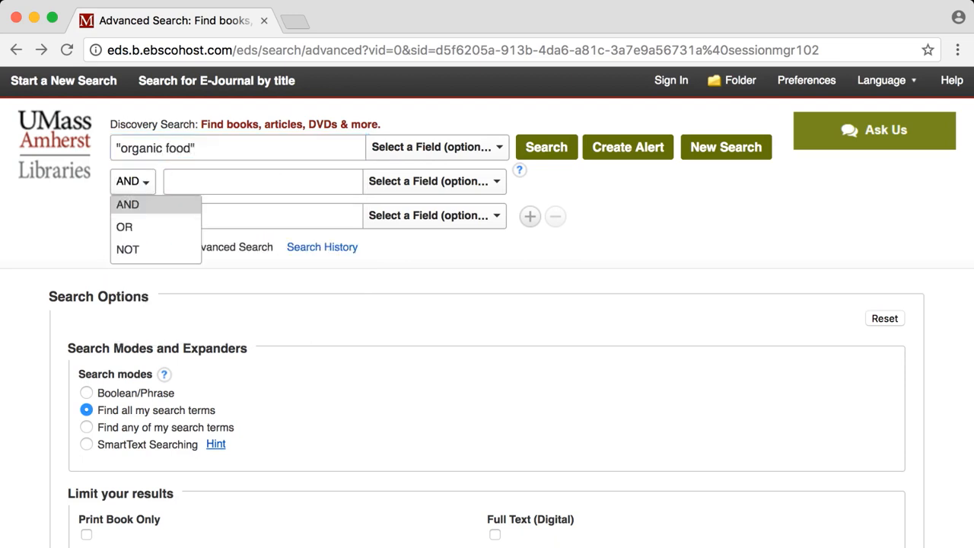
Search SU Subject Terms for "organic food*" NOT "organic farms", returning 28,717 results.
left_click(128, 250)
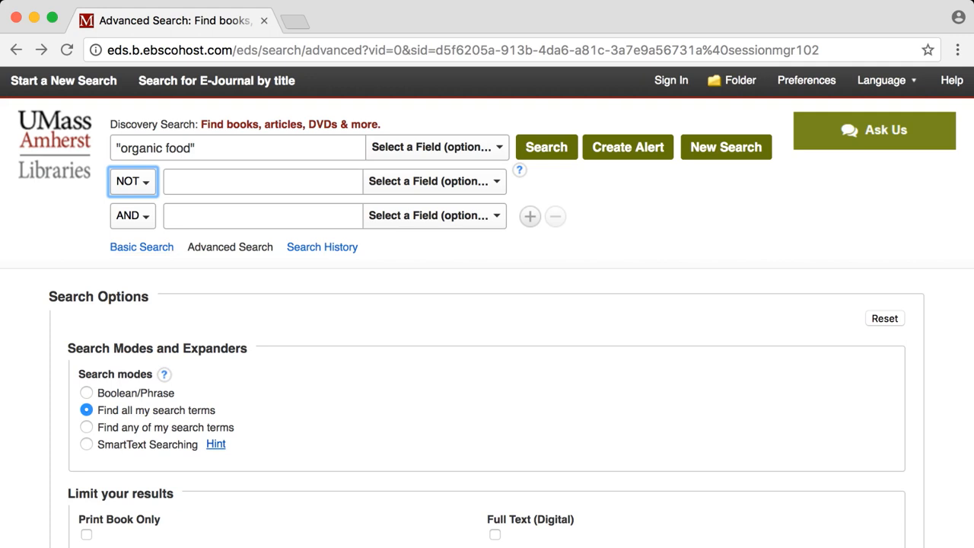
type("\"o")
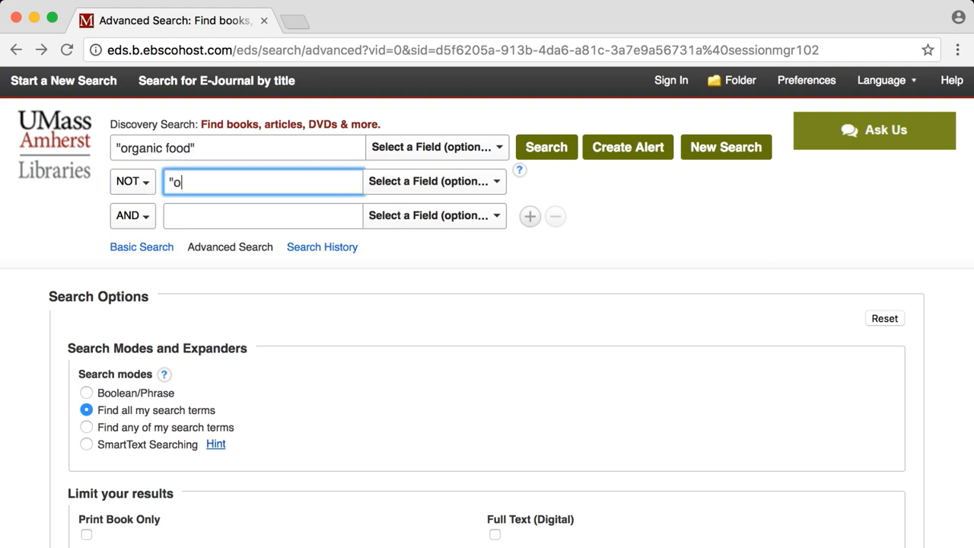
type("rganic farms")
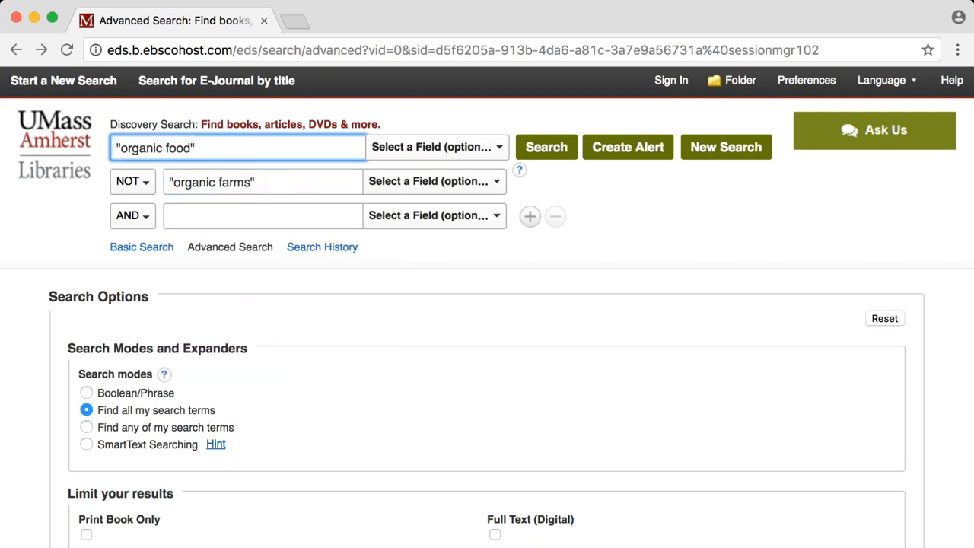
type("*")
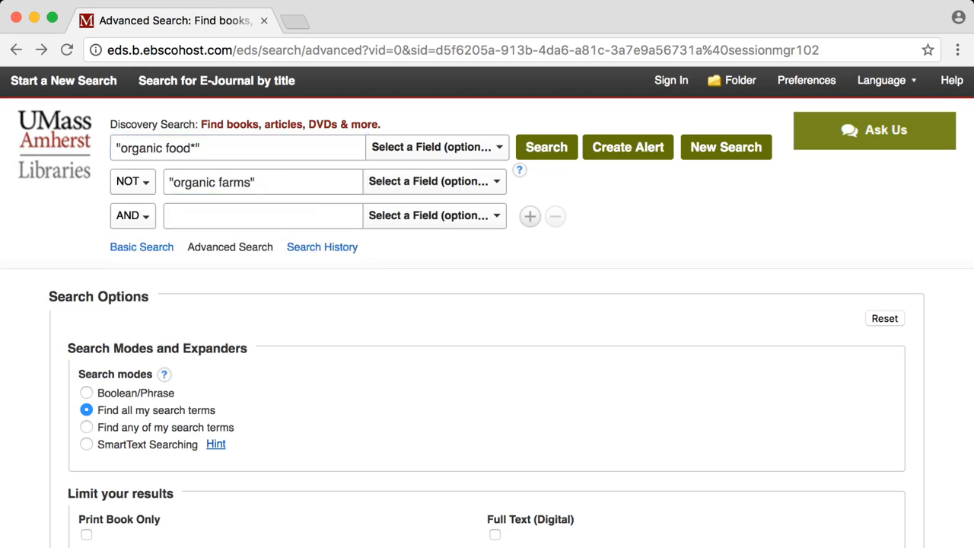
left_click(436, 146)
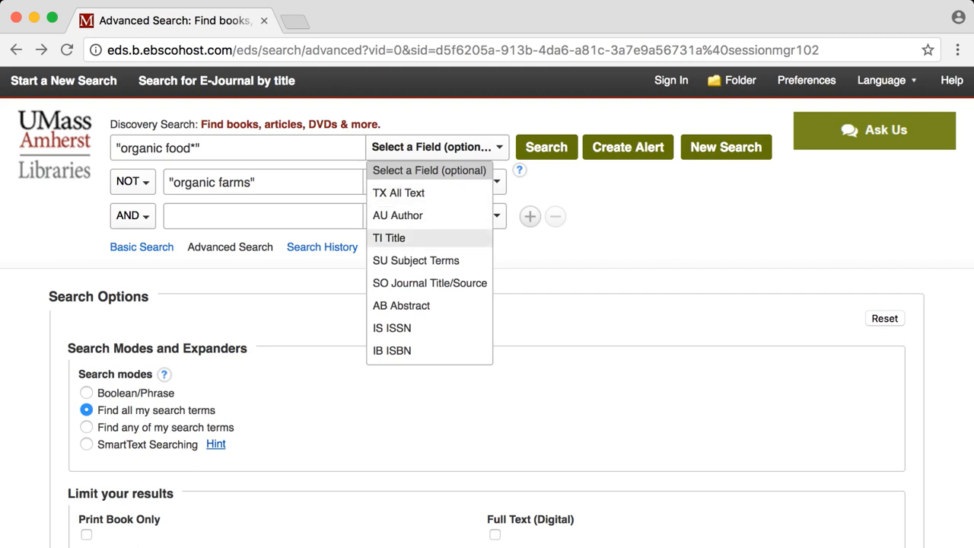
left_click(416, 261)
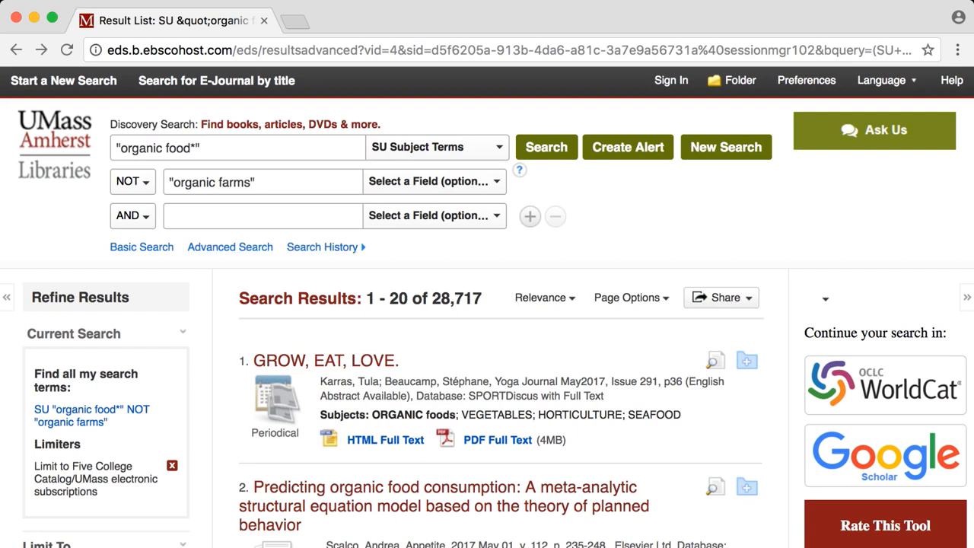
View the GROW, EAT, LOVE record and return to the result list.
left_click(323, 359)
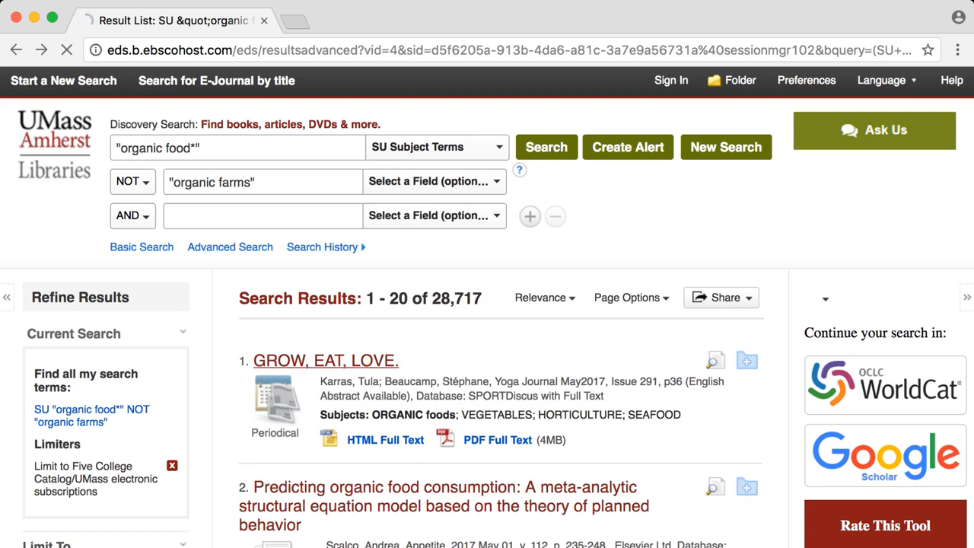
left_click(314, 359)
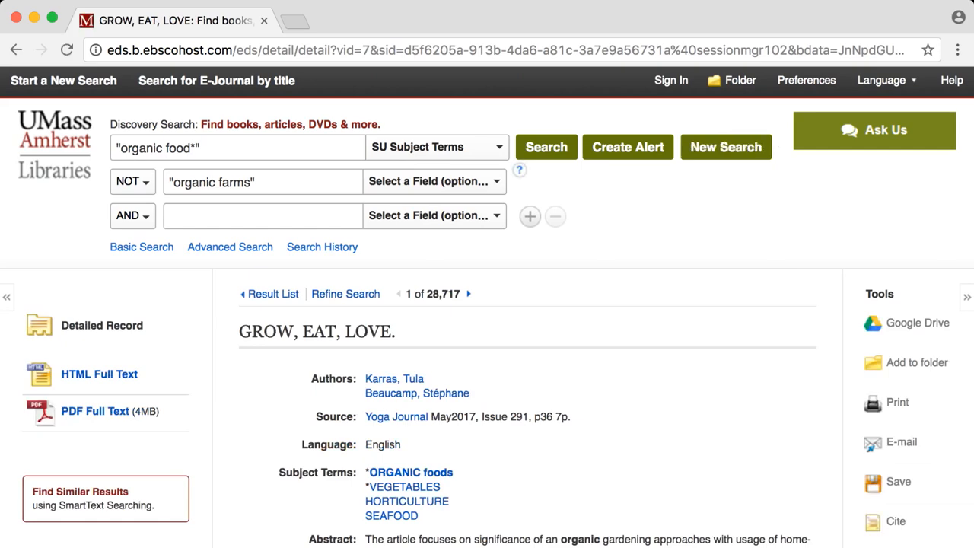
scroll("down", 3)
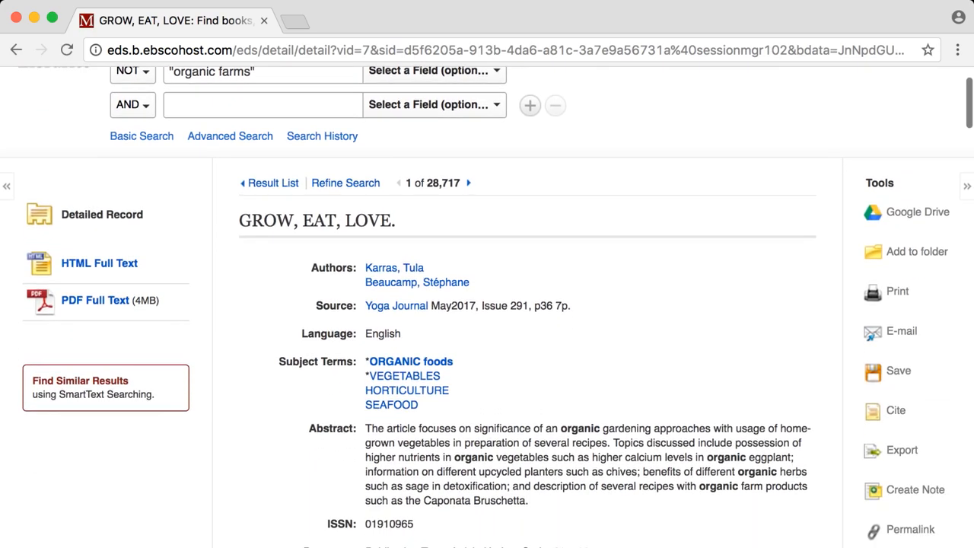
left_click(273, 183)
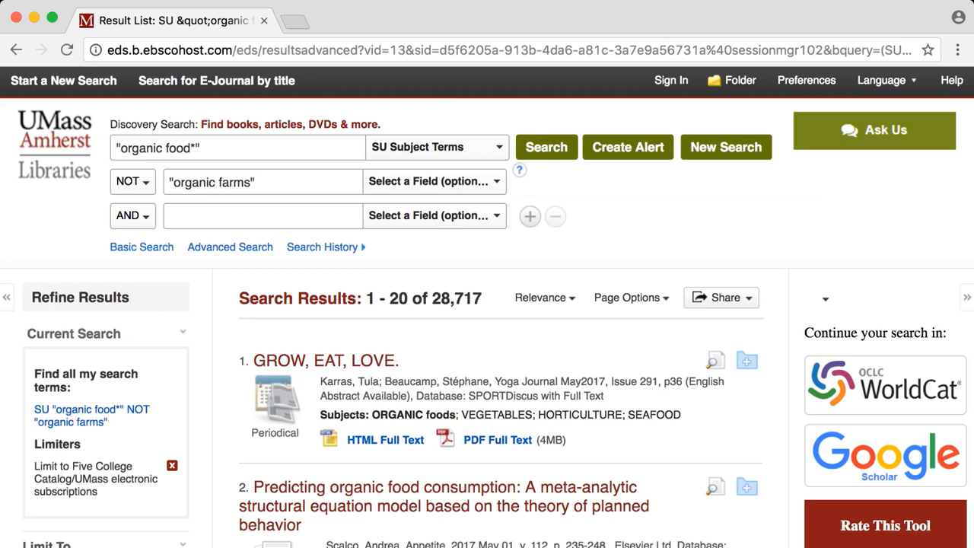
Remove the subscriptions-only limit (41,668 results) and request "Eat ORGANIC" through interlibrary loan.
left_click(172, 463)
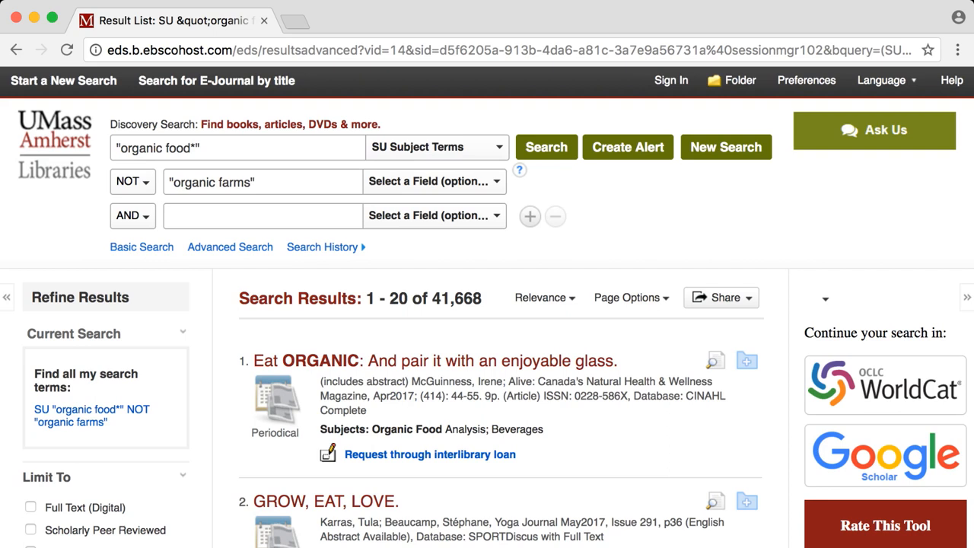
left_click(429, 454)
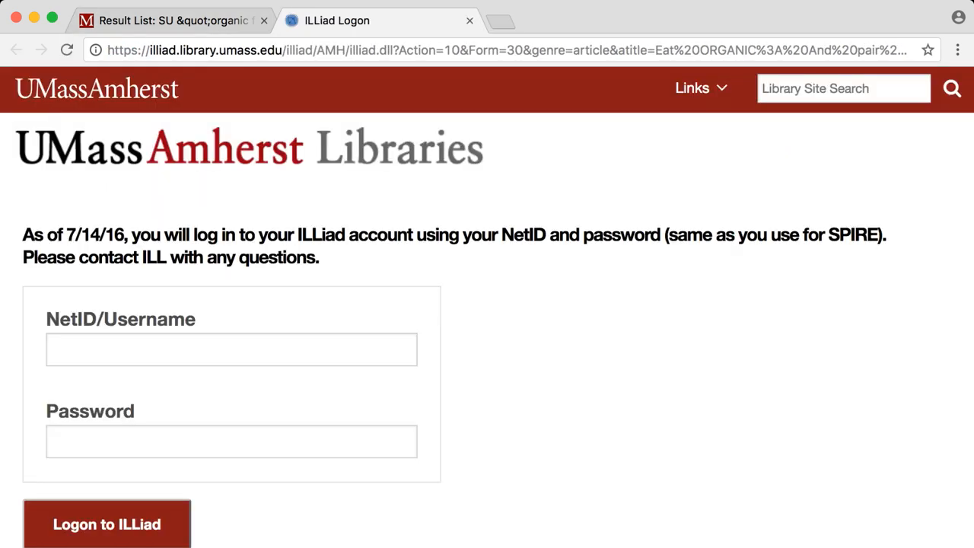
Log in to ILLiad with the NetID and review the pre-filled article request form for Eat ORGANIC.
type("kgberry")
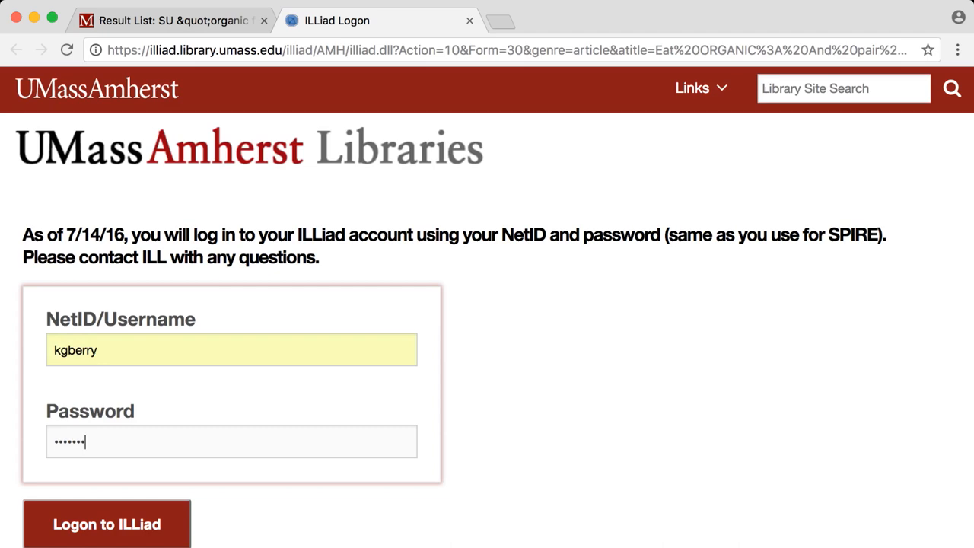
left_click(106, 522)
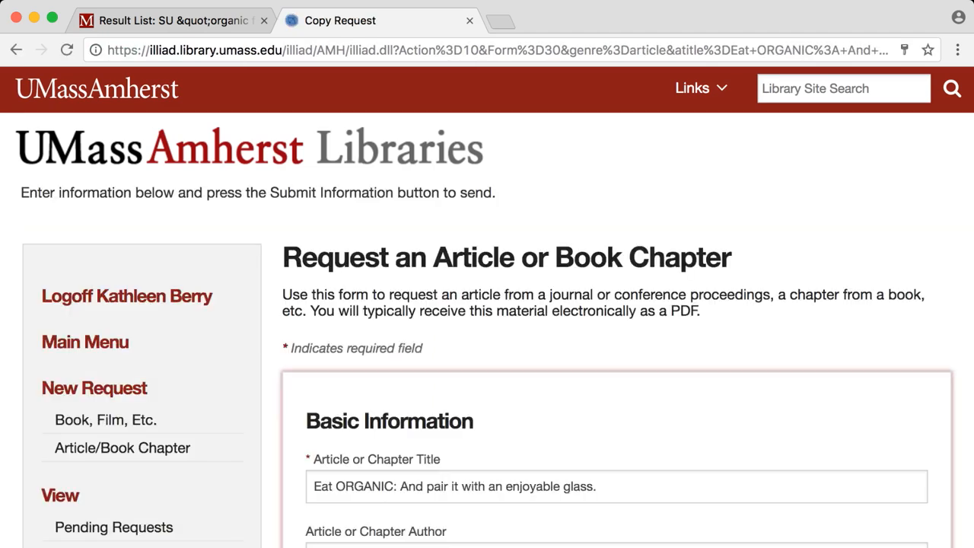
scroll("down", 3)
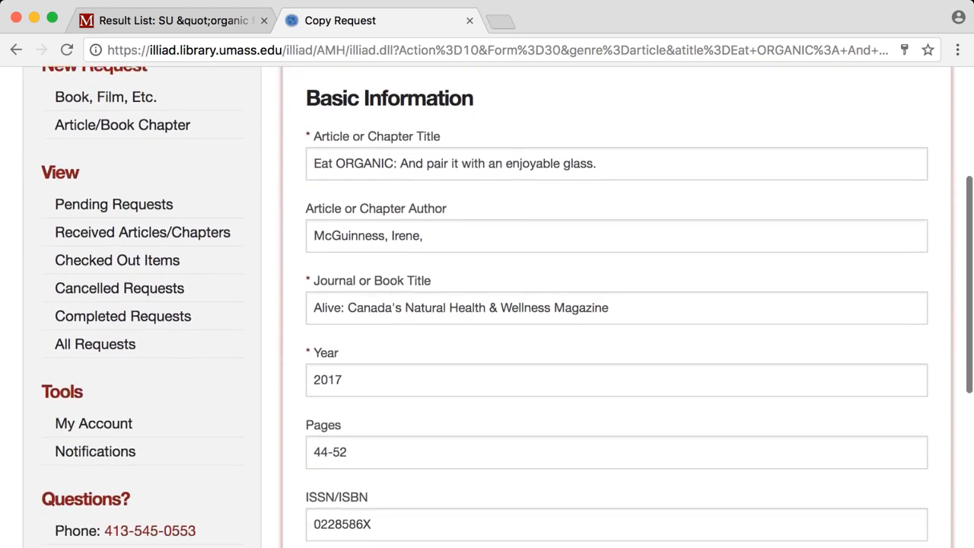
scroll("down", 3)
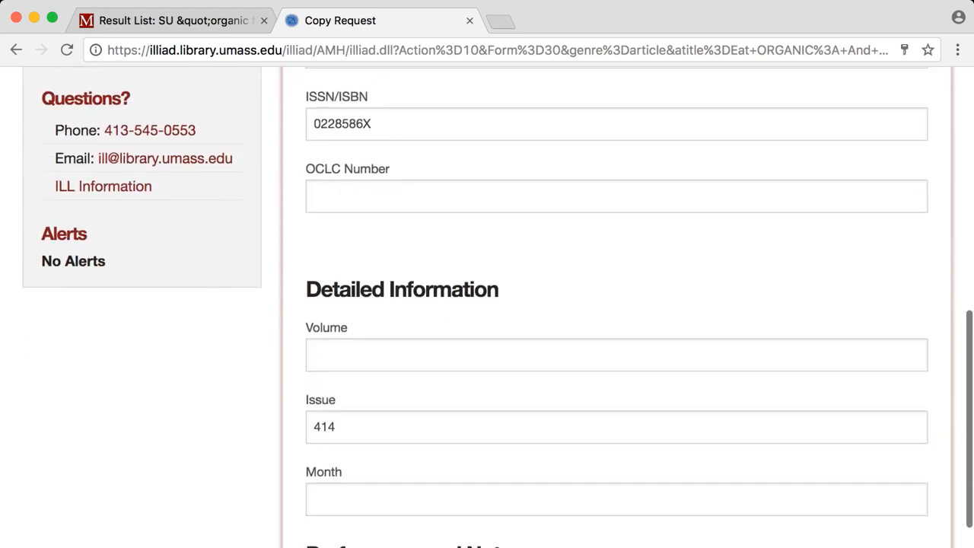
scroll("down", 3)
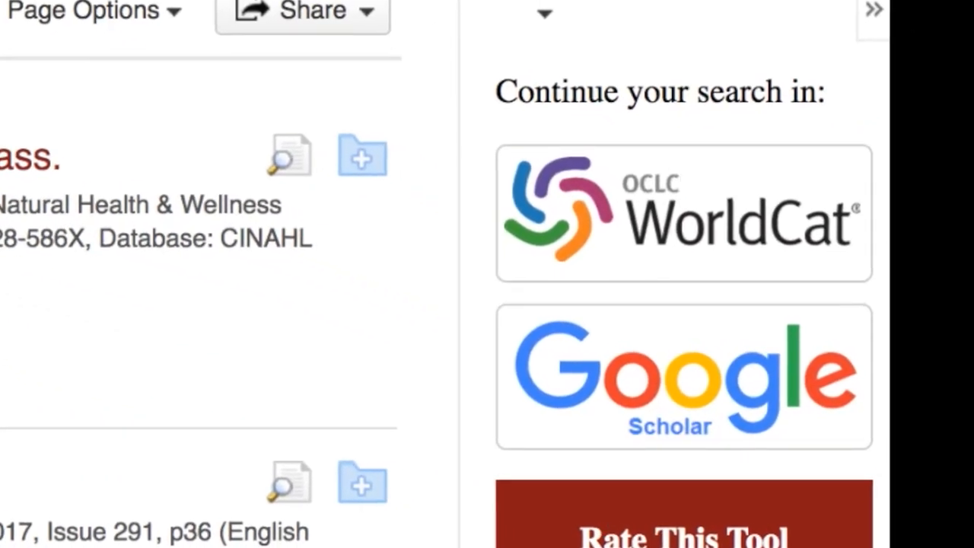
Continue the search in WorldCat and view The Yellow Emperor's classic of internal medicine record.
left_click(682, 216)
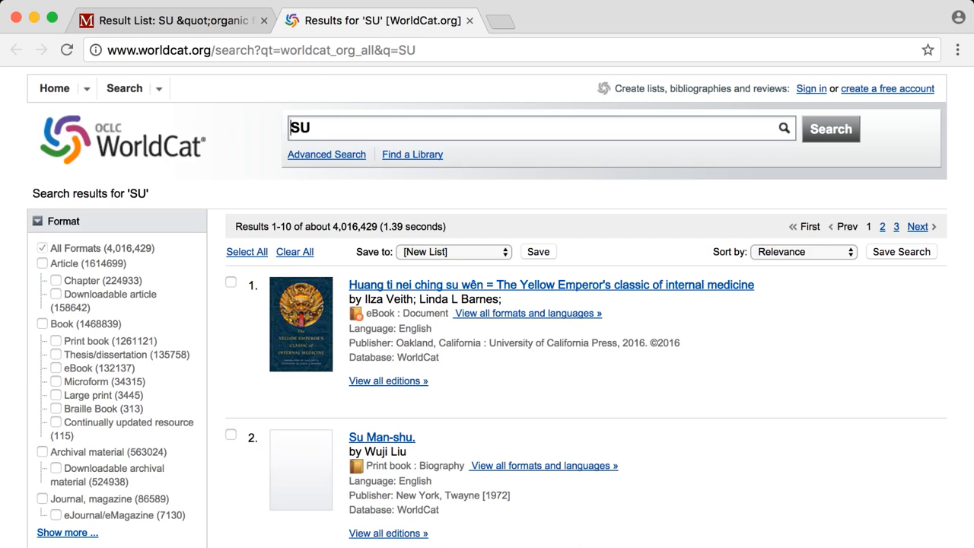
left_click(549, 284)
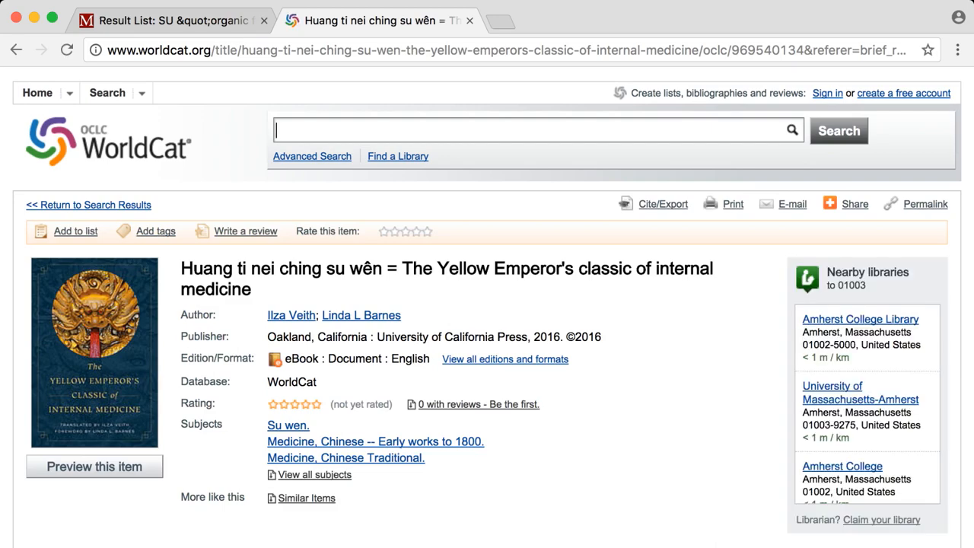
scroll("down", 3)
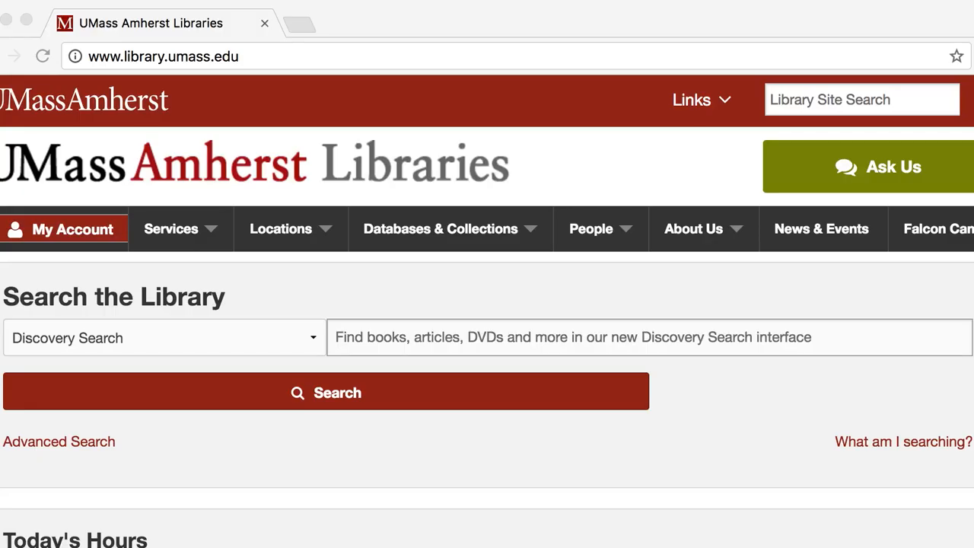
Set the homepage search to WorldCat with 'organic foood' typed, then go to Ask a Librarian.
left_click(160, 338)
type("organic foood")
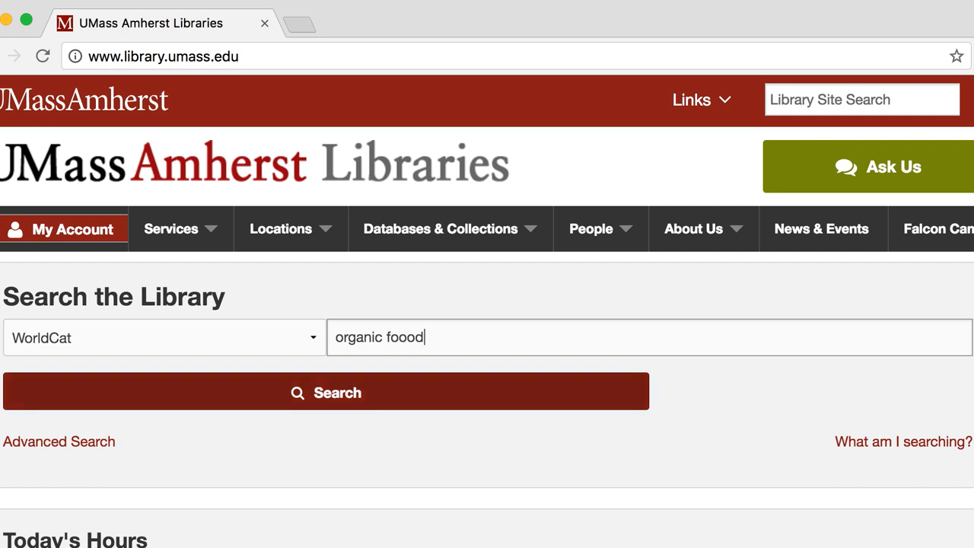
left_click(326, 393)
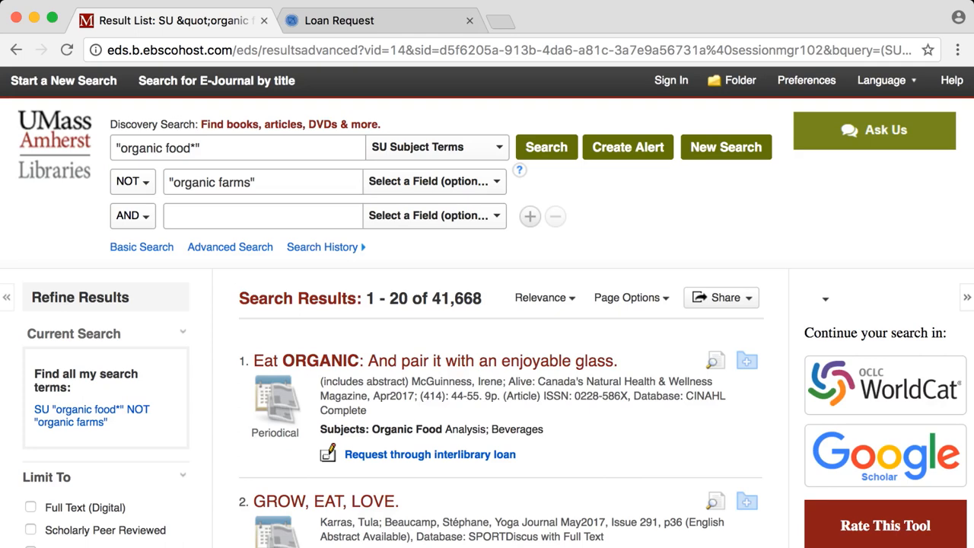
left_click(875, 130)
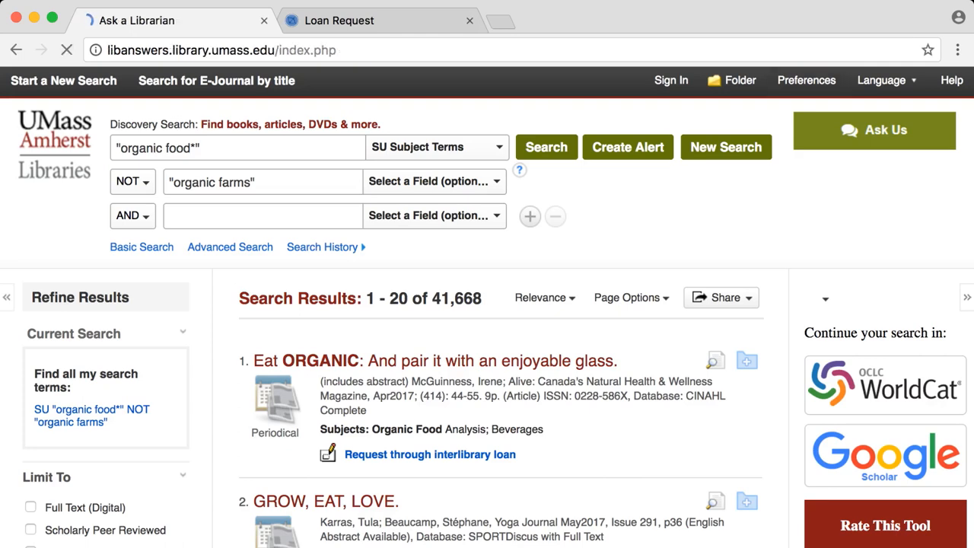